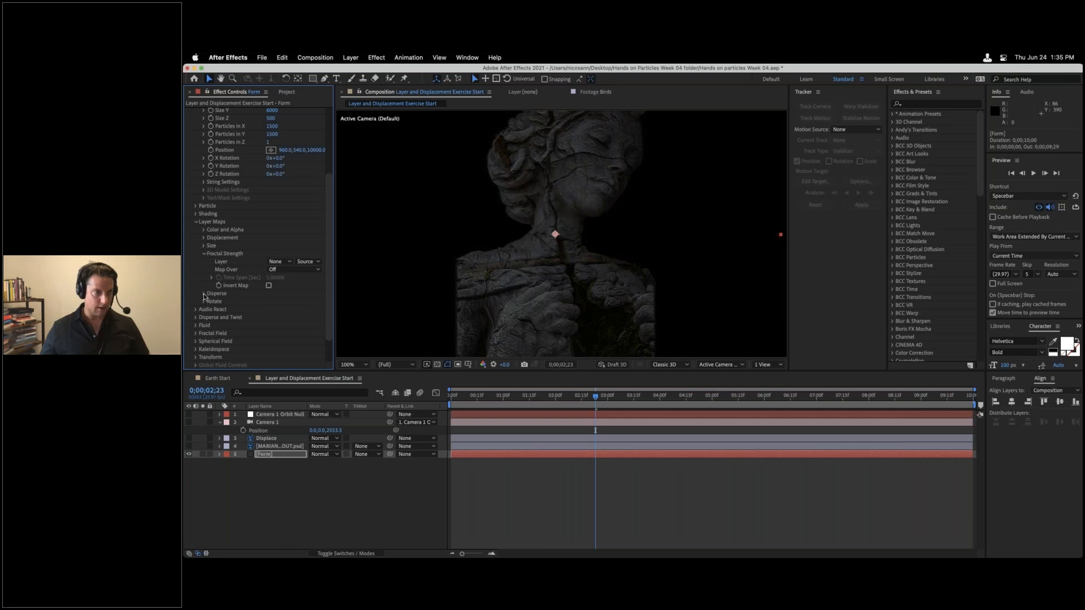
# Step: Expand Form's Disperse layer map settings and review them alongside Fractal Strength
pyautogui.click(197, 294)
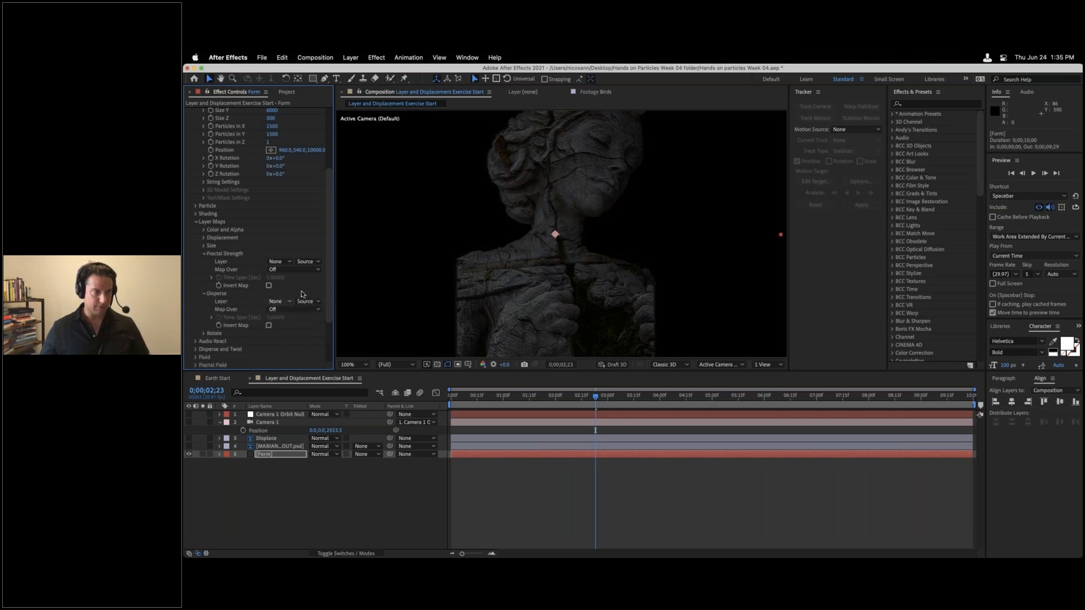
pyautogui.moveTo(234, 284)
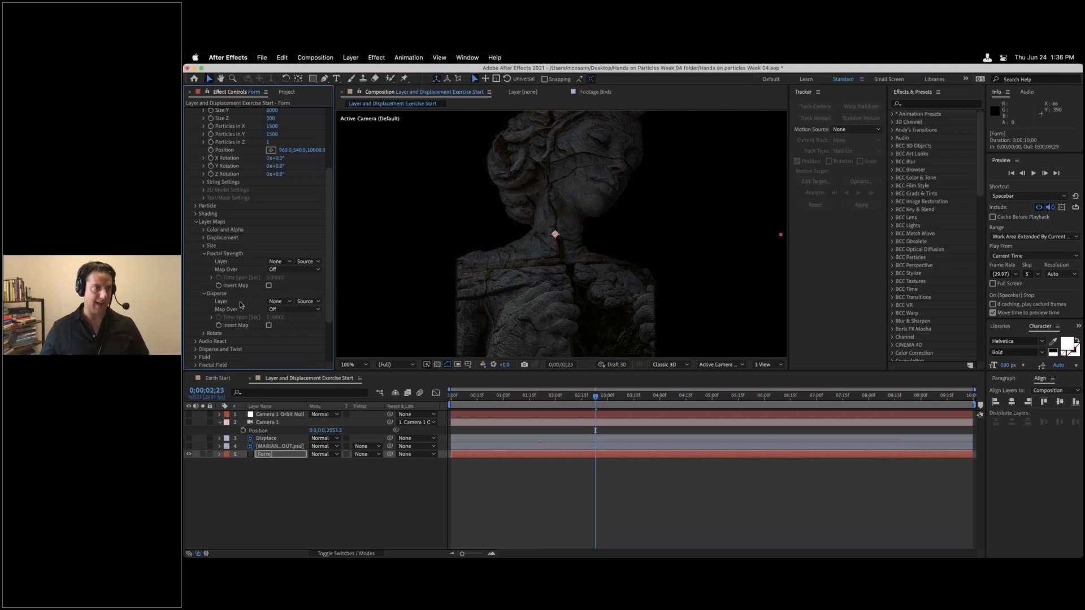
pyautogui.moveTo(224, 300)
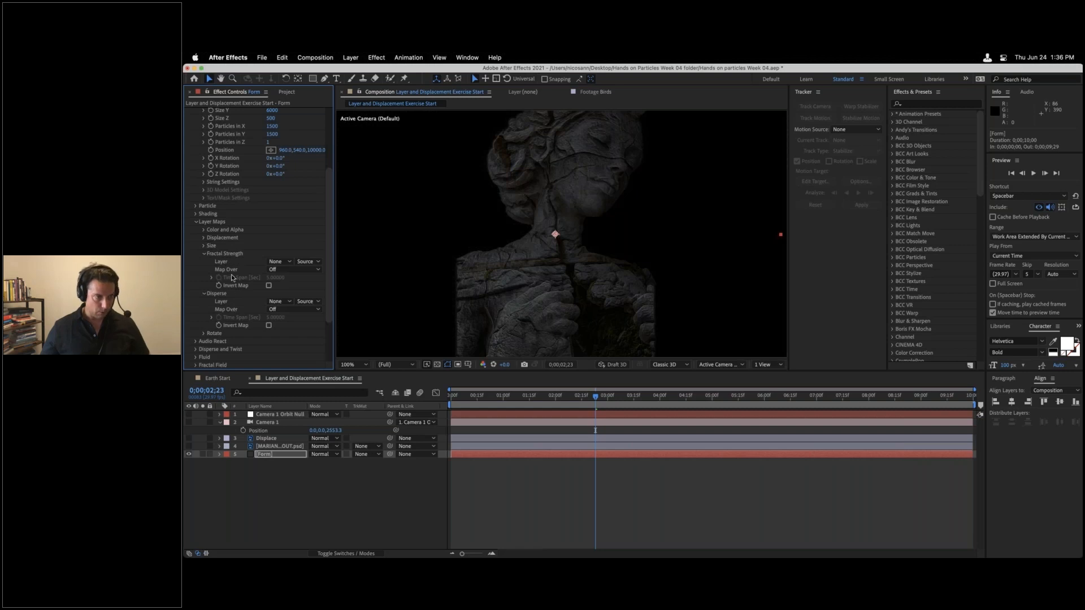
pyautogui.moveTo(283, 262)
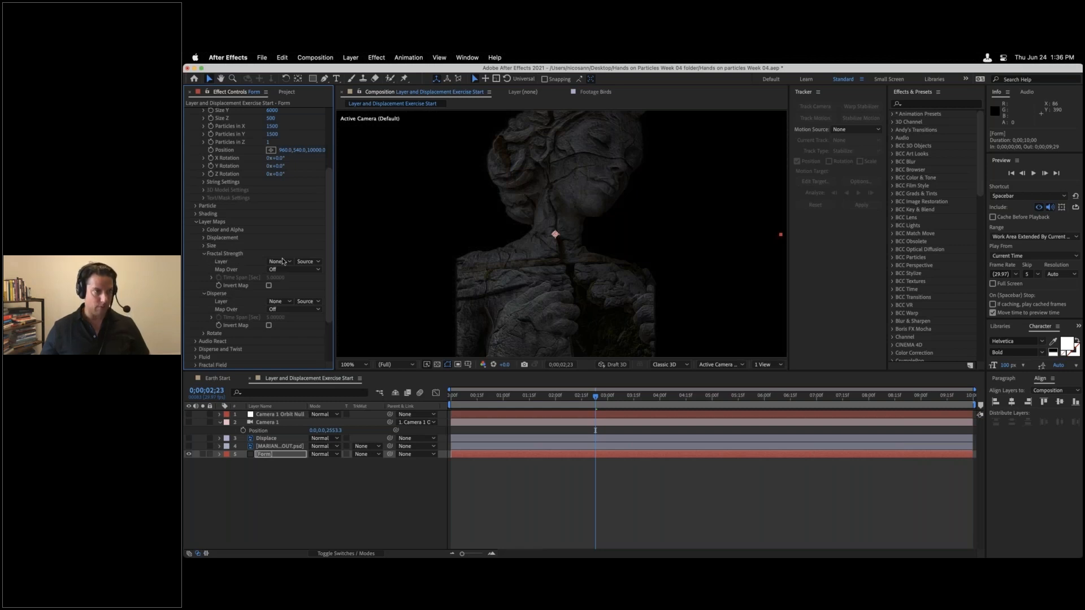
pyautogui.scroll(-3)
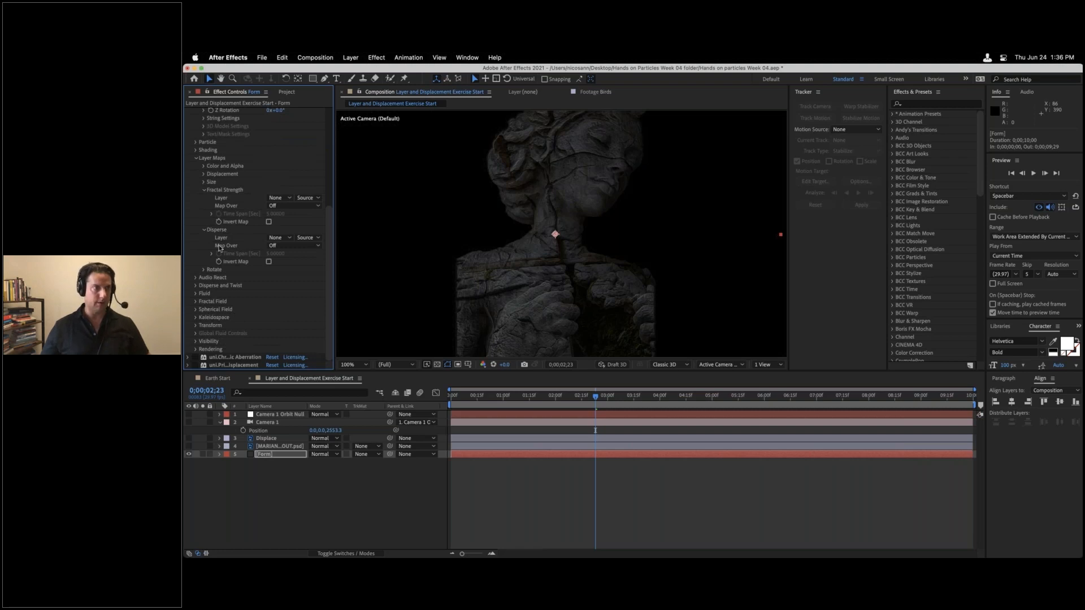
pyautogui.scroll(3)
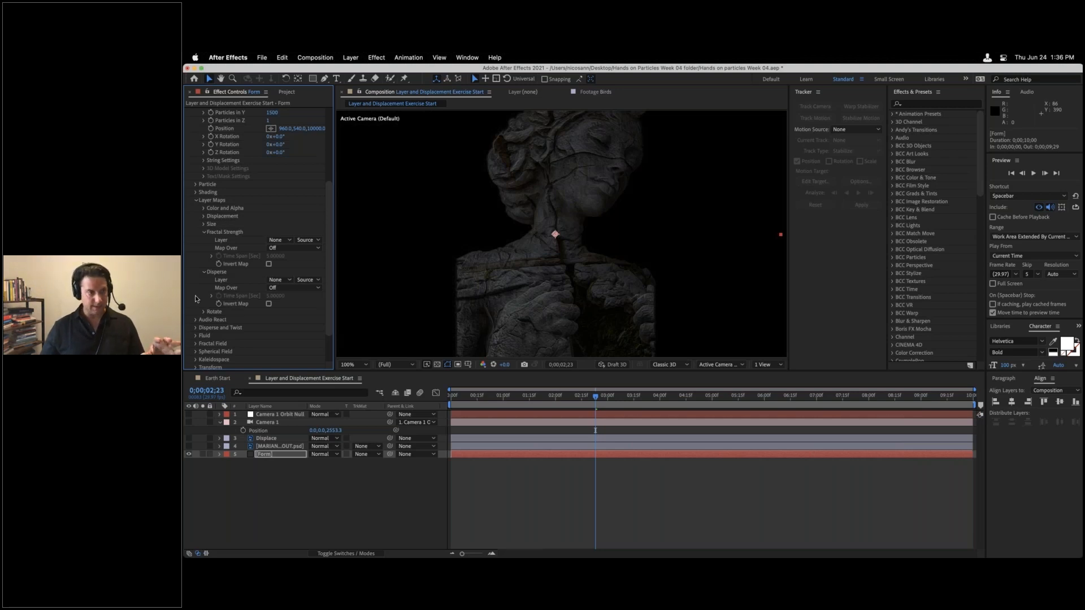
pyautogui.moveTo(217, 333)
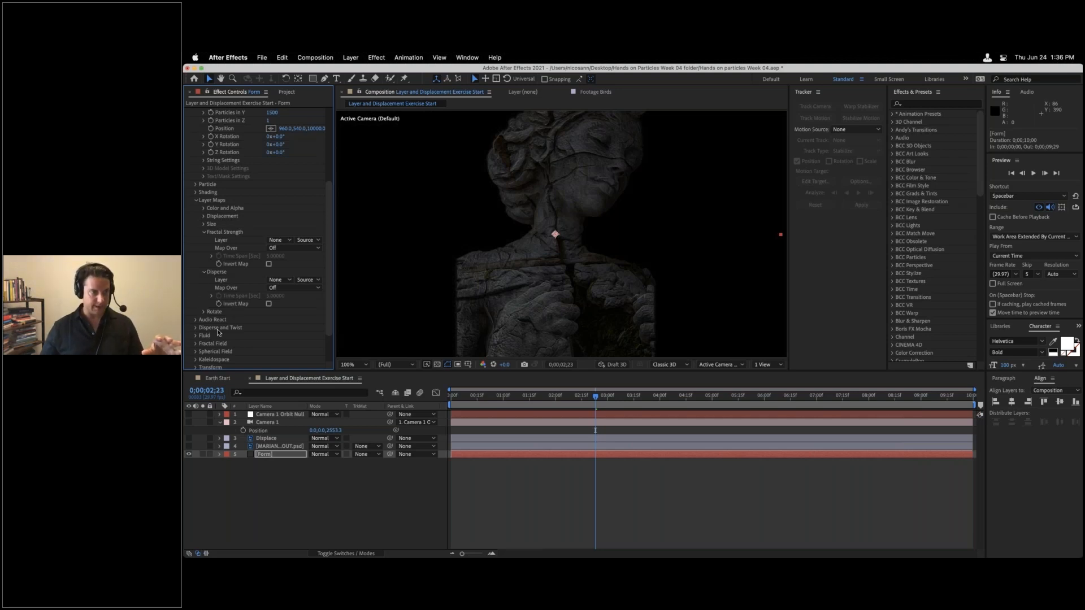
pyautogui.moveTo(245, 329)
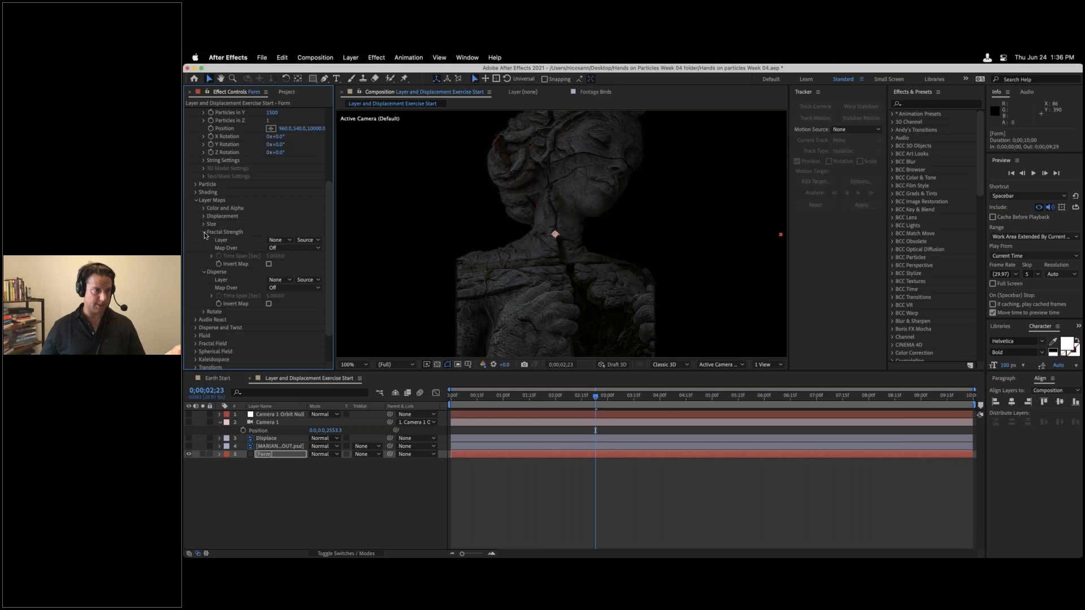
# Step: Collapse Fractal Strength, add the Disperse layer, and make the statue photo visible
pyautogui.click(204, 232)
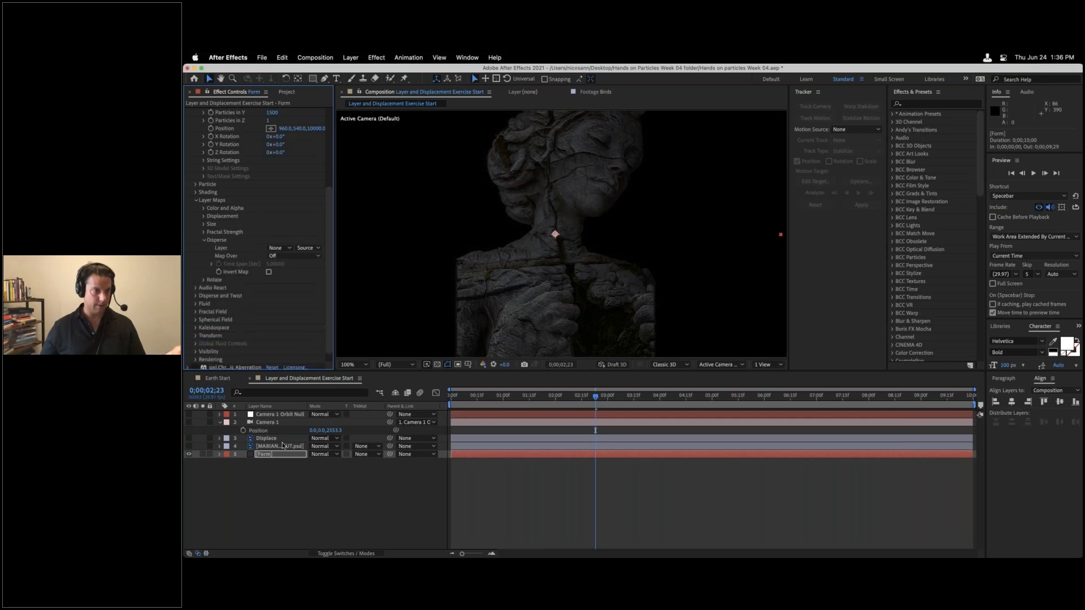
pyautogui.click(279, 446)
pyautogui.write('Disperse')
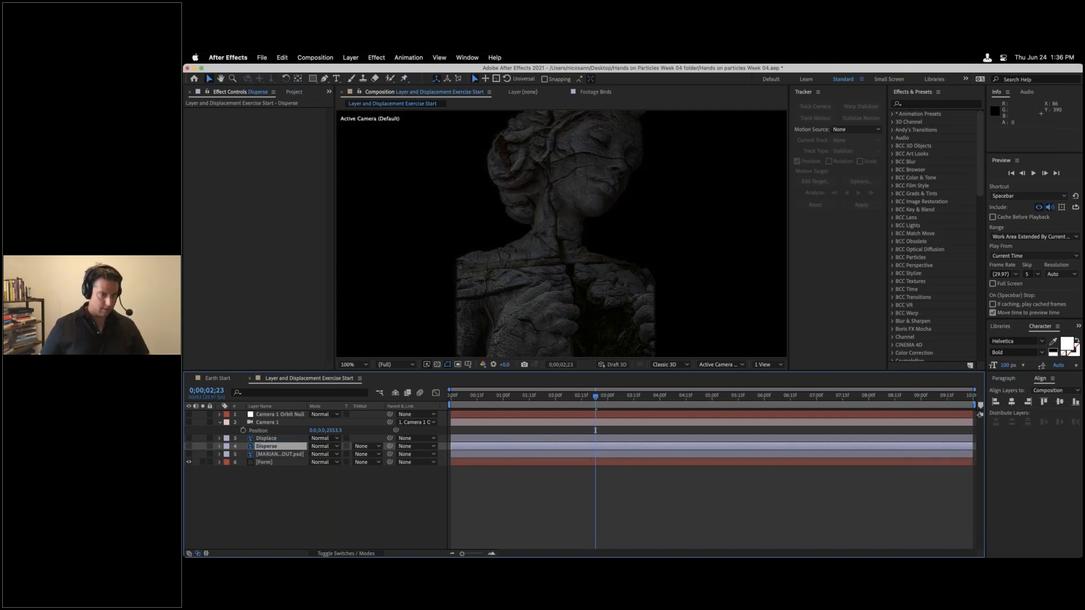
pyautogui.click(188, 446)
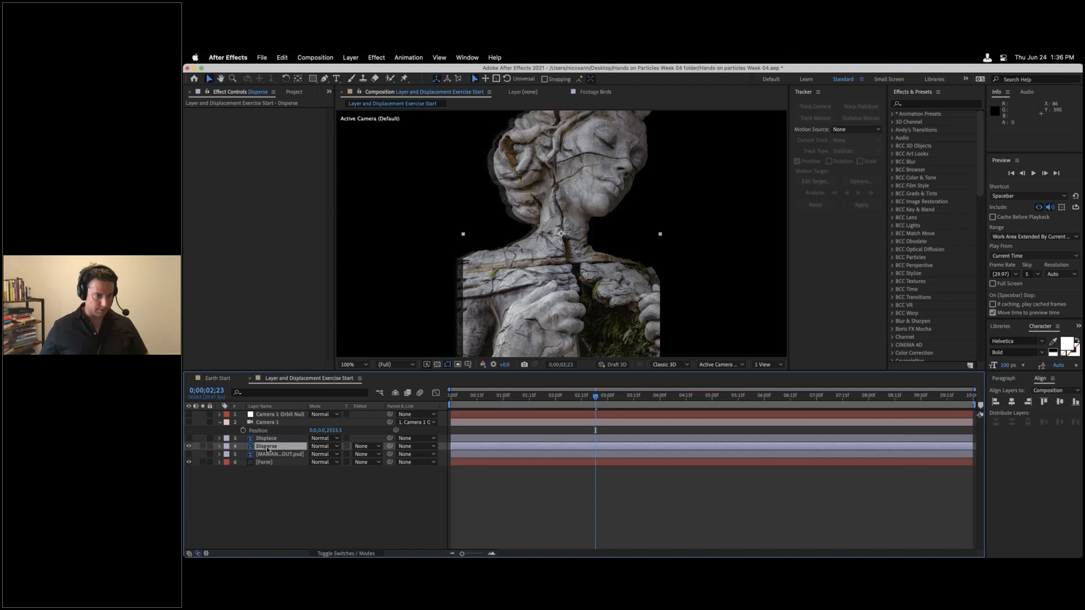
# Step: Trace Mask 1 around the statue's head, neck and torso with the Pen tool
pyautogui.click(266, 446)
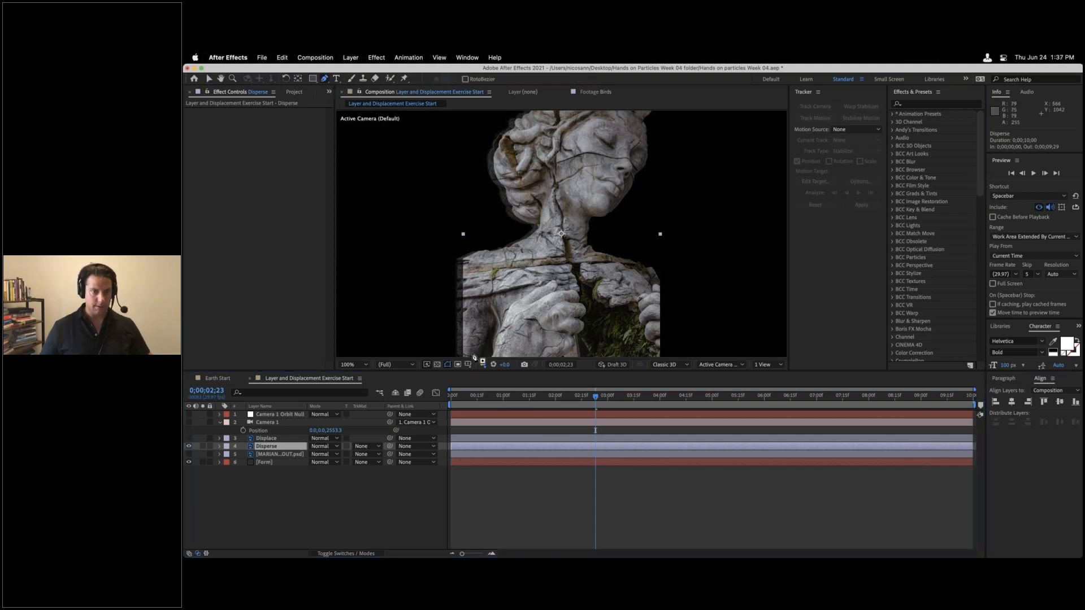
pyautogui.moveTo(509, 287)
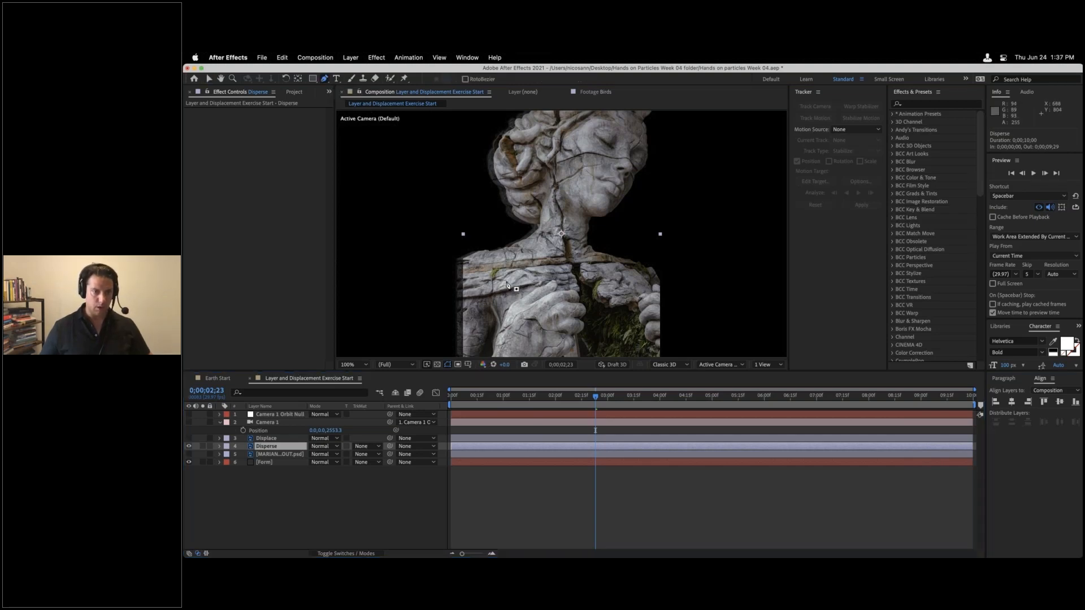
pyautogui.moveTo(549, 126)
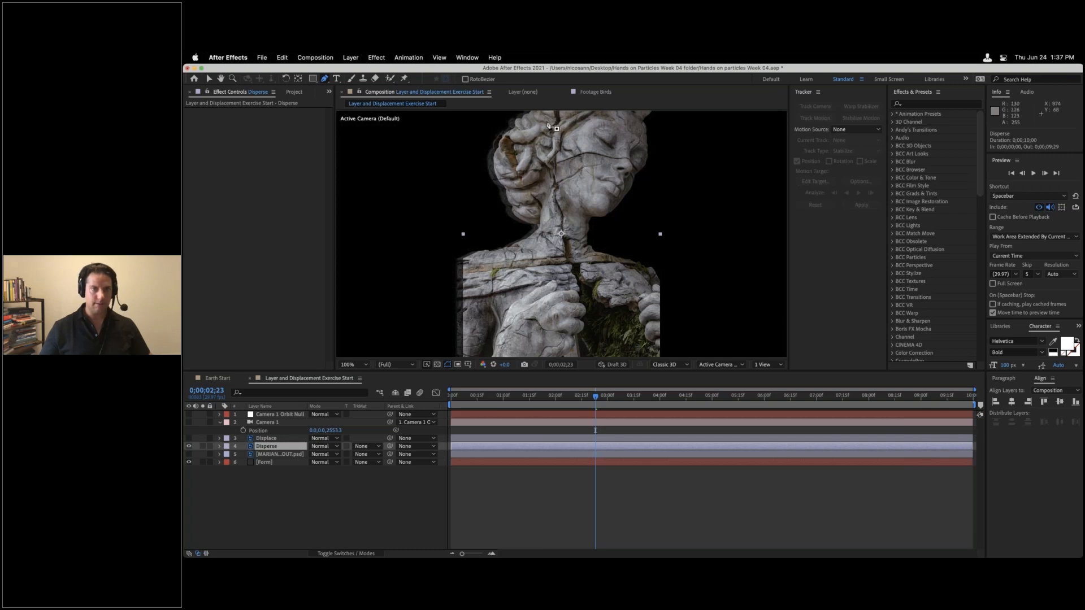
pyautogui.moveTo(585, 256)
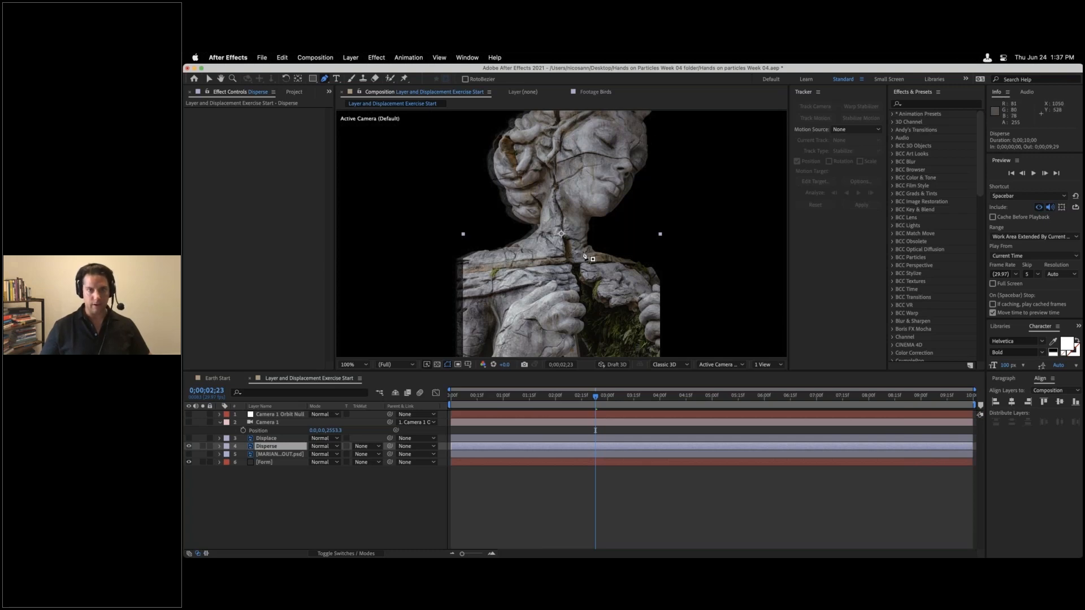
pyautogui.moveTo(641, 326)
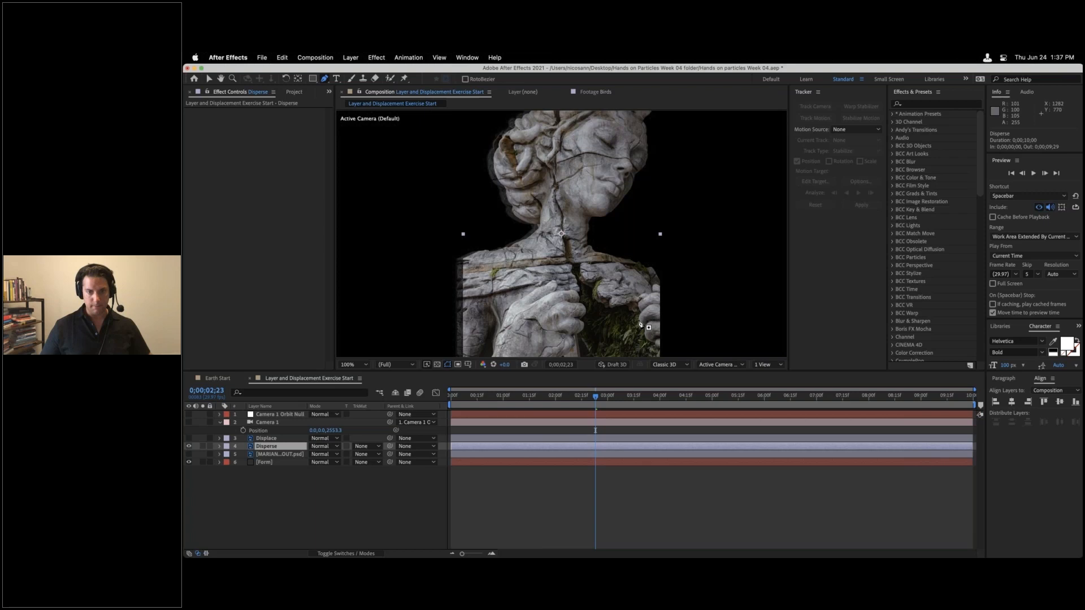
pyautogui.moveTo(656, 299)
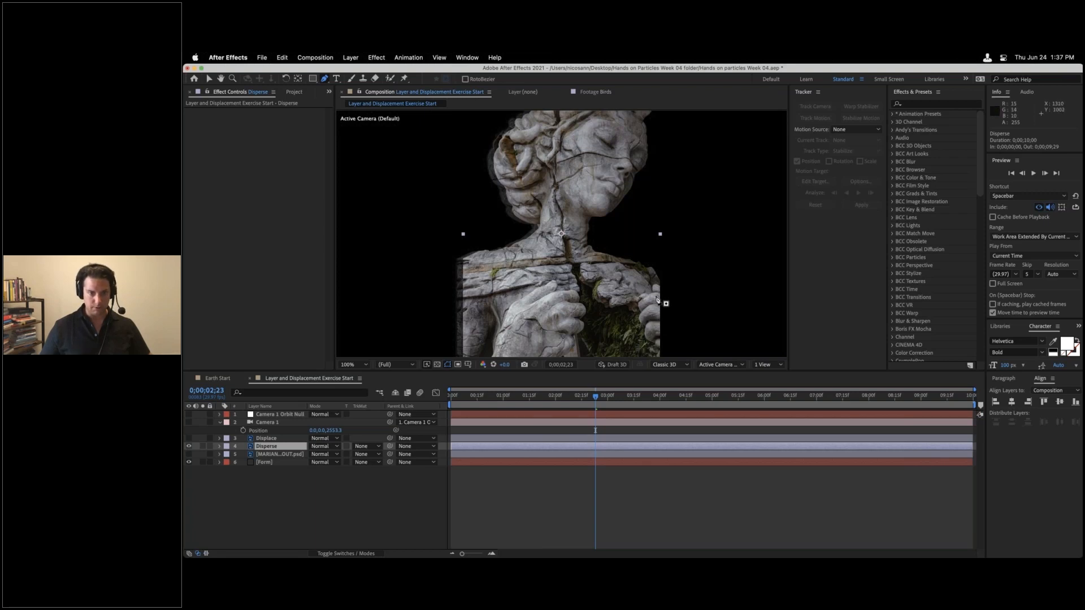
pyautogui.moveTo(486, 319)
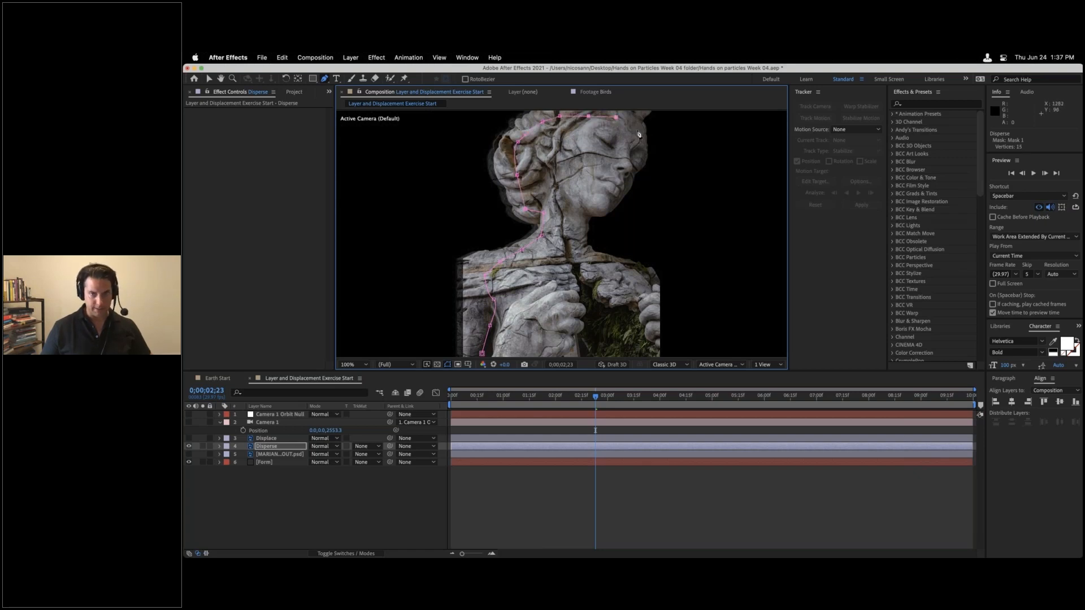
pyautogui.click(628, 180)
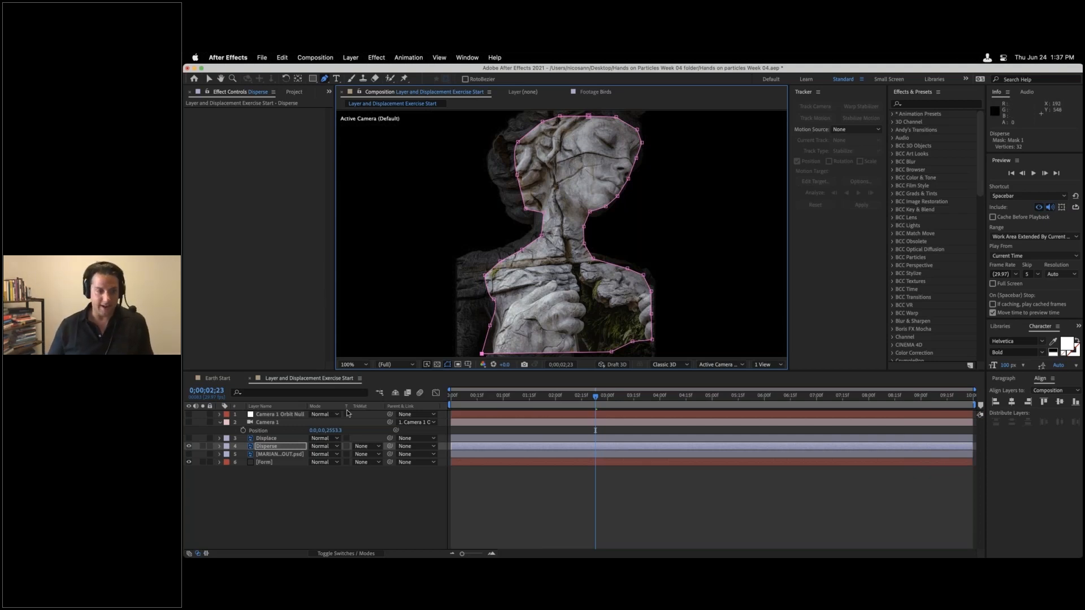
pyautogui.click(219, 446)
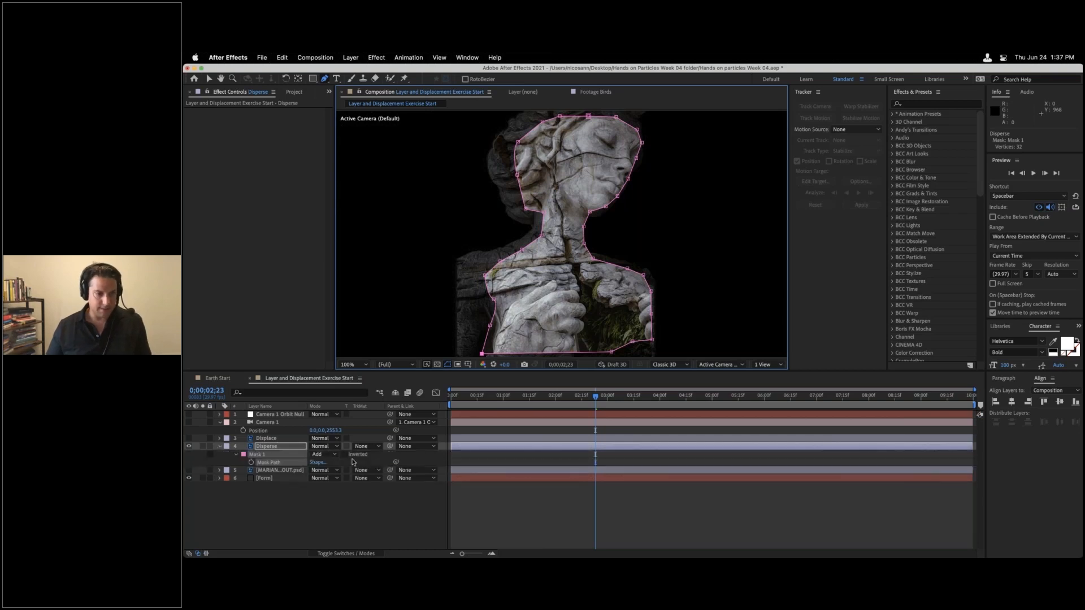
# Step: Invert Mask 1 with a 190-pixel feather and collapse the Disperse layer
pyautogui.click(348, 454)
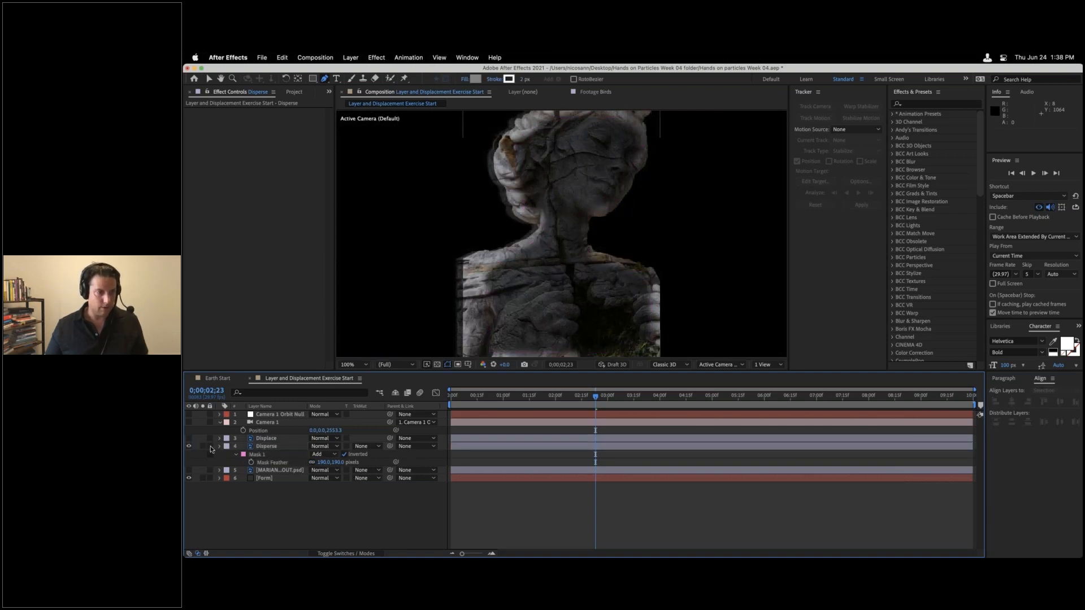
pyautogui.click(220, 446)
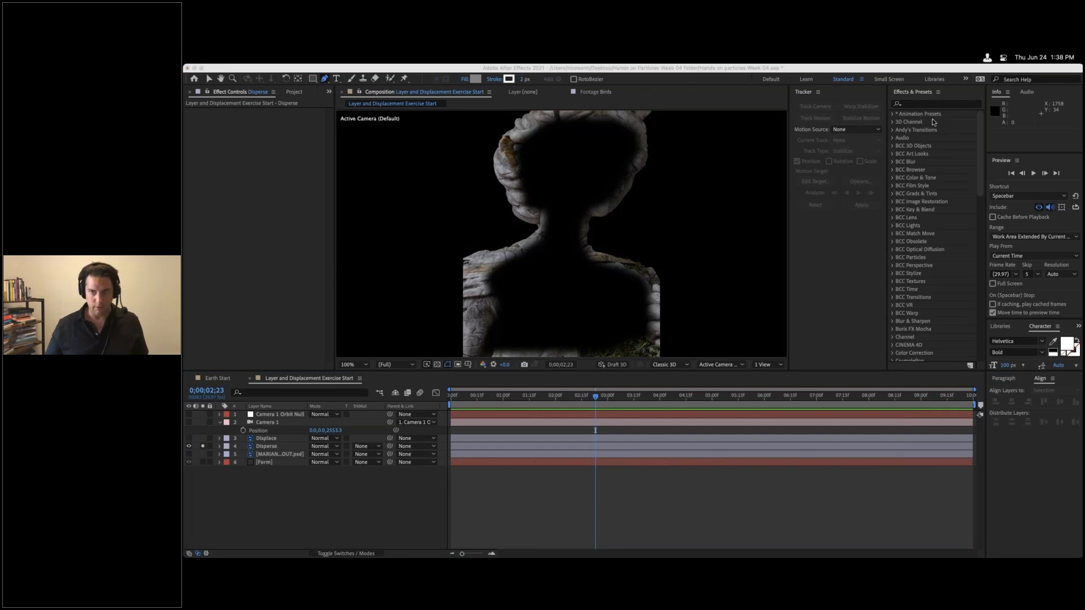
pyautogui.click(934, 103)
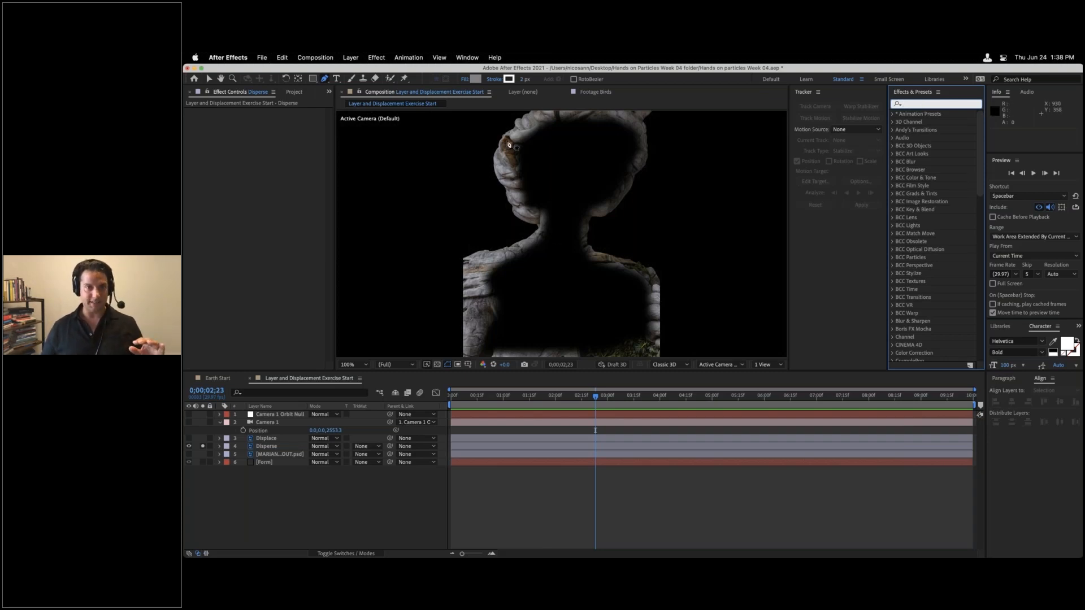
pyautogui.moveTo(609, 348)
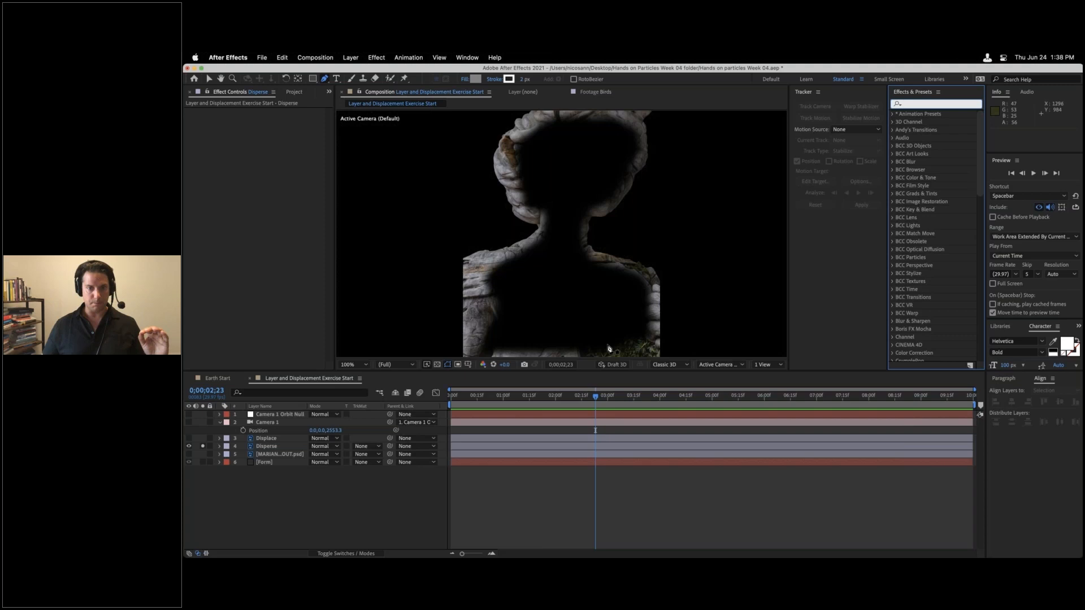
pyautogui.moveTo(478, 315)
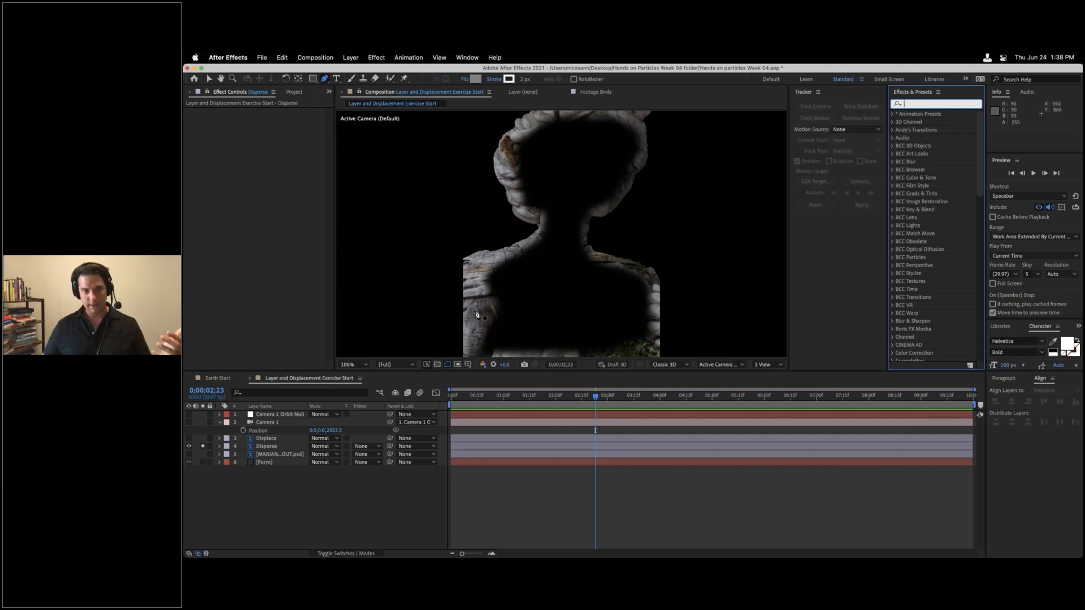
pyautogui.moveTo(675, 159)
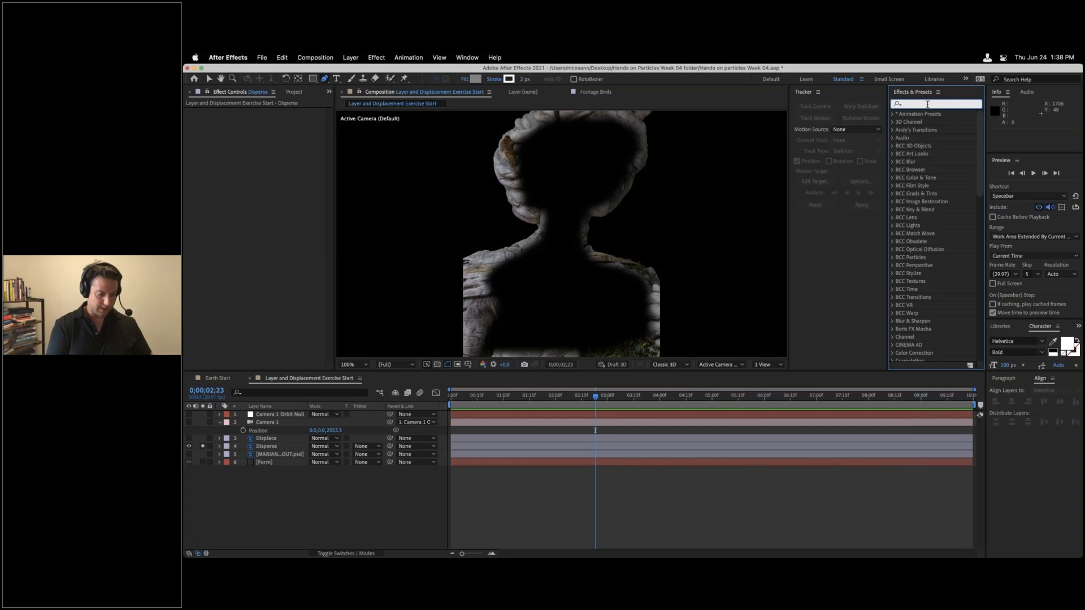
# Step: Apply a Fill effect to the Disperse layer with the colour set to white
pyautogui.write('fill')
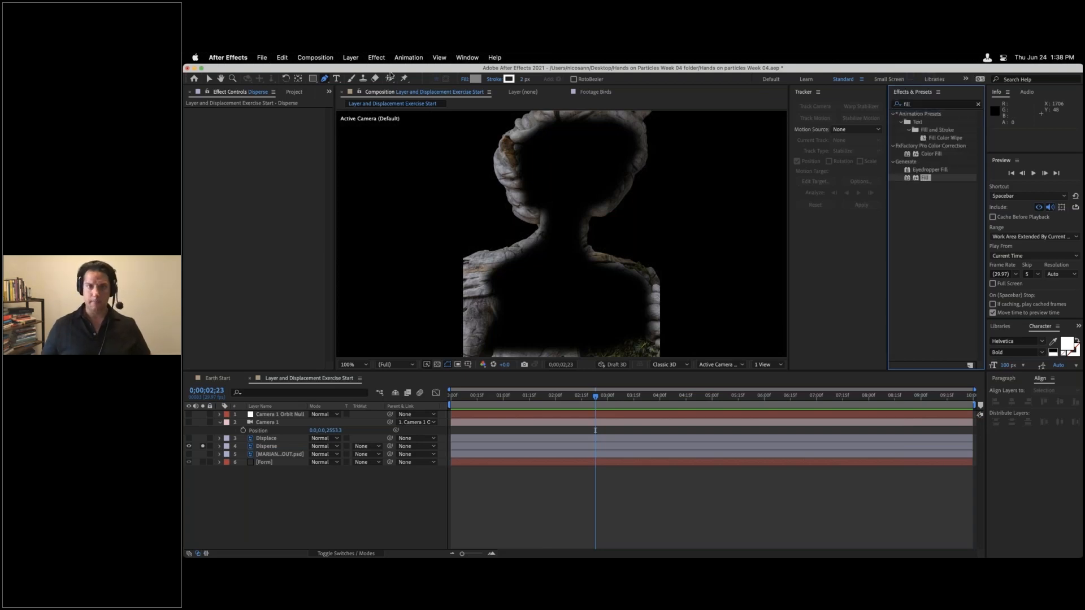
pyautogui.click(266, 446)
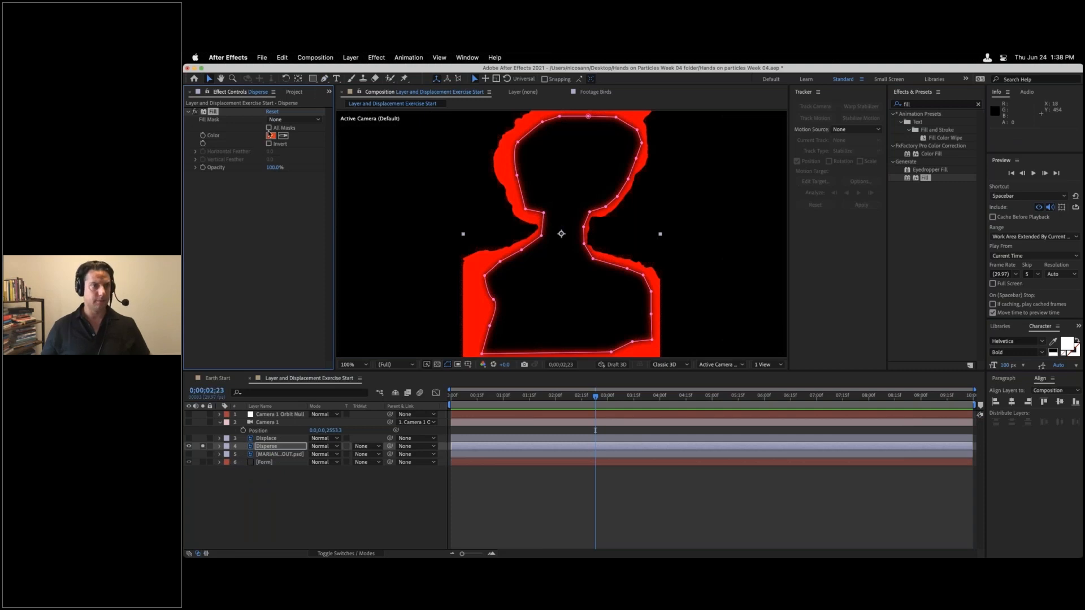
pyautogui.click(271, 136)
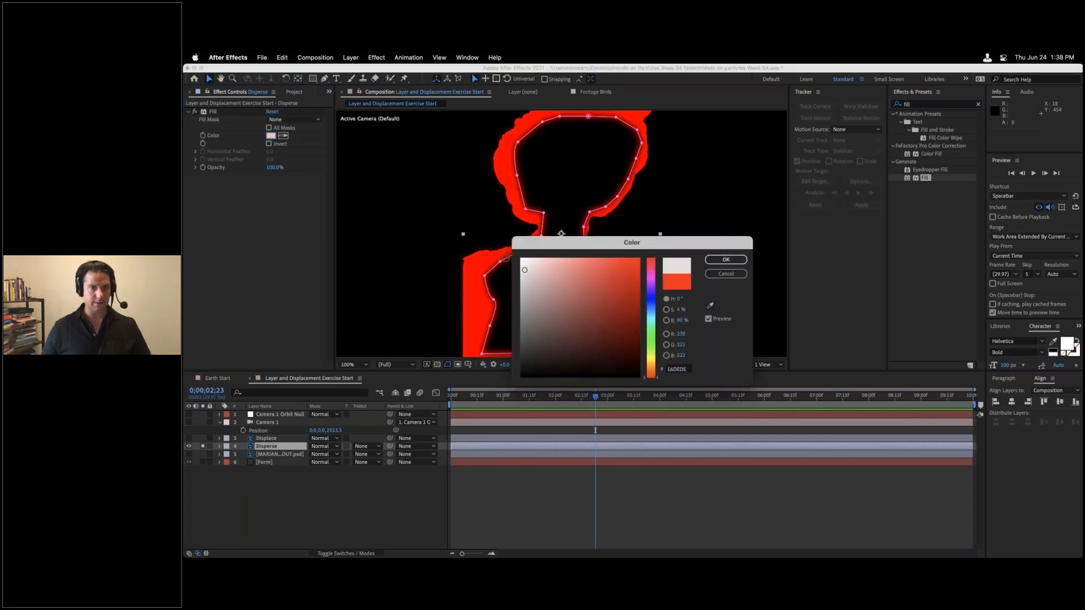
pyautogui.click(725, 260)
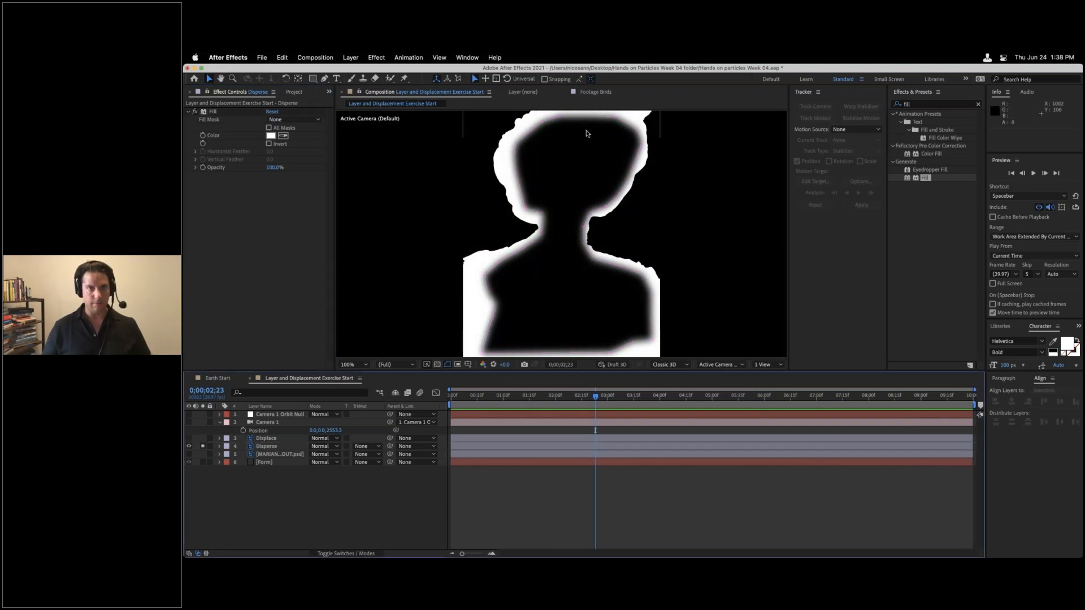
pyautogui.moveTo(680, 333)
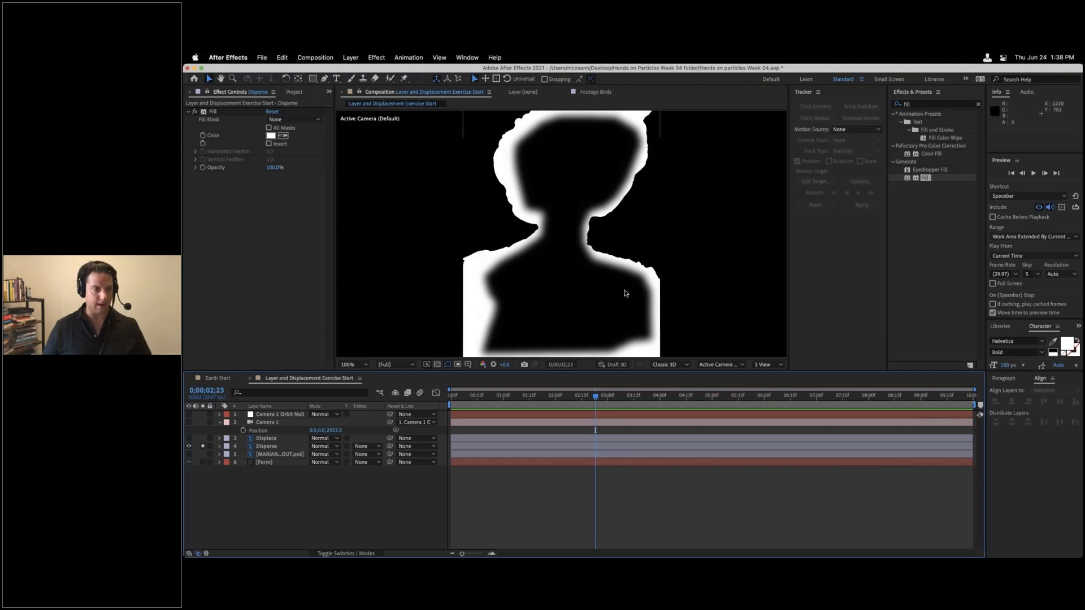
pyautogui.moveTo(490, 315)
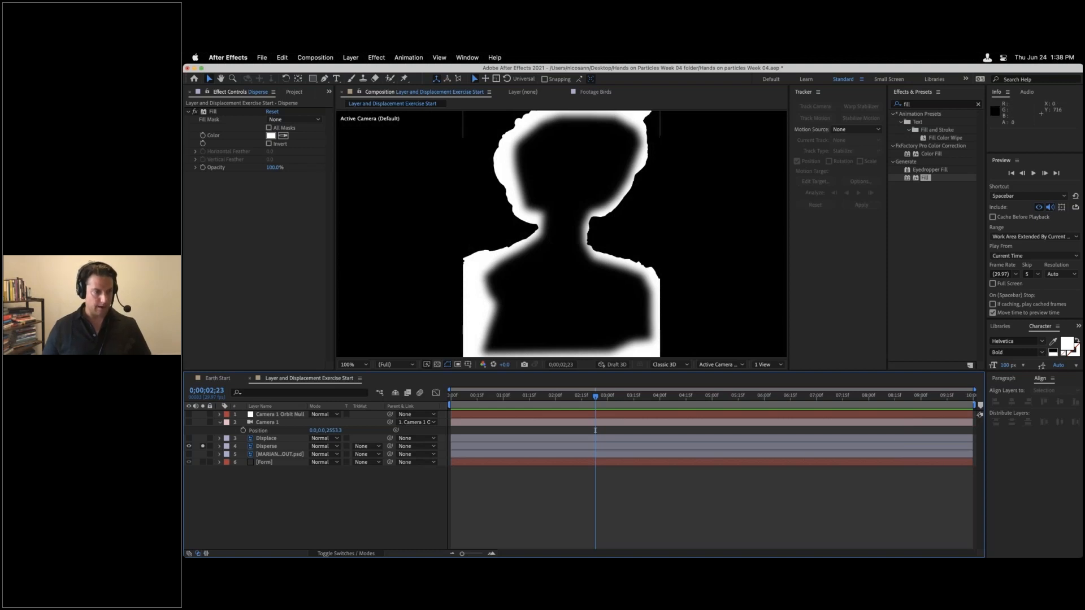
# Step: Set Form's Disperse map to layer 4. Disperse, Map Over XY, Source Effects & Masks
pyautogui.click(264, 463)
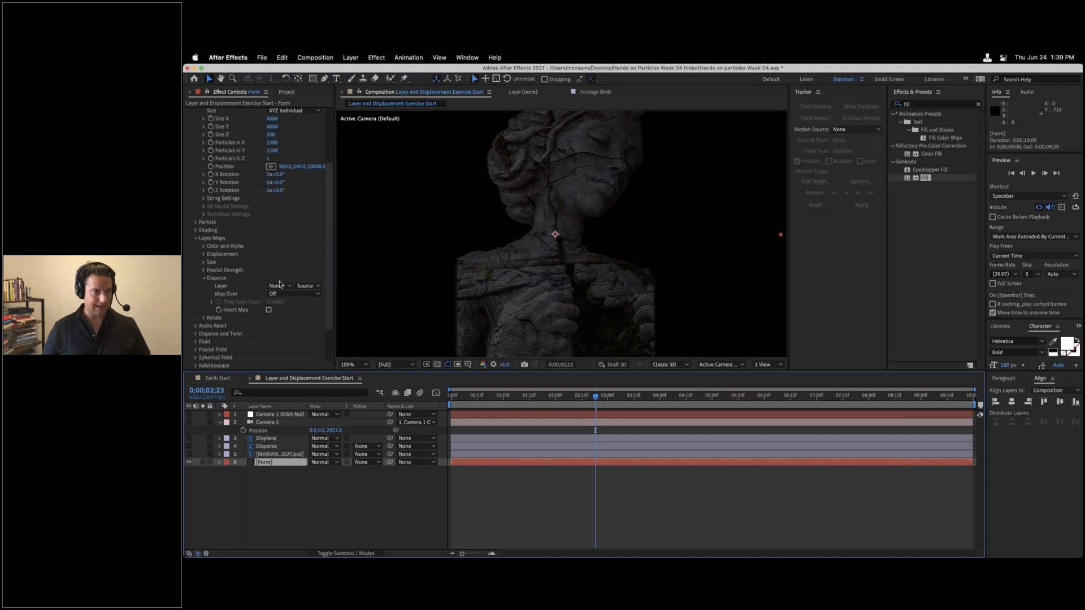
pyautogui.click(277, 285)
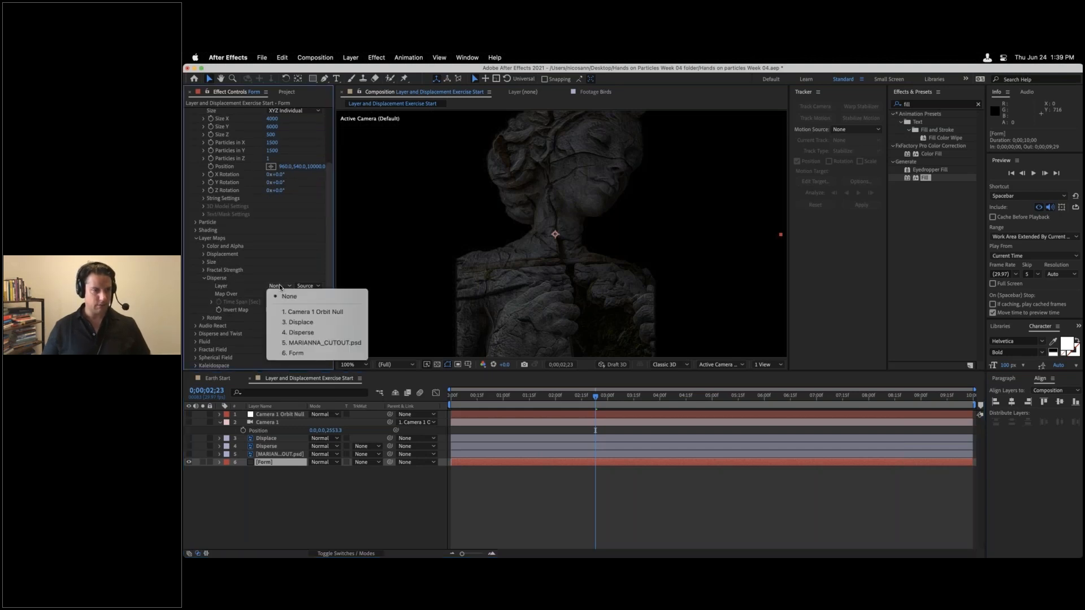
pyautogui.click(302, 333)
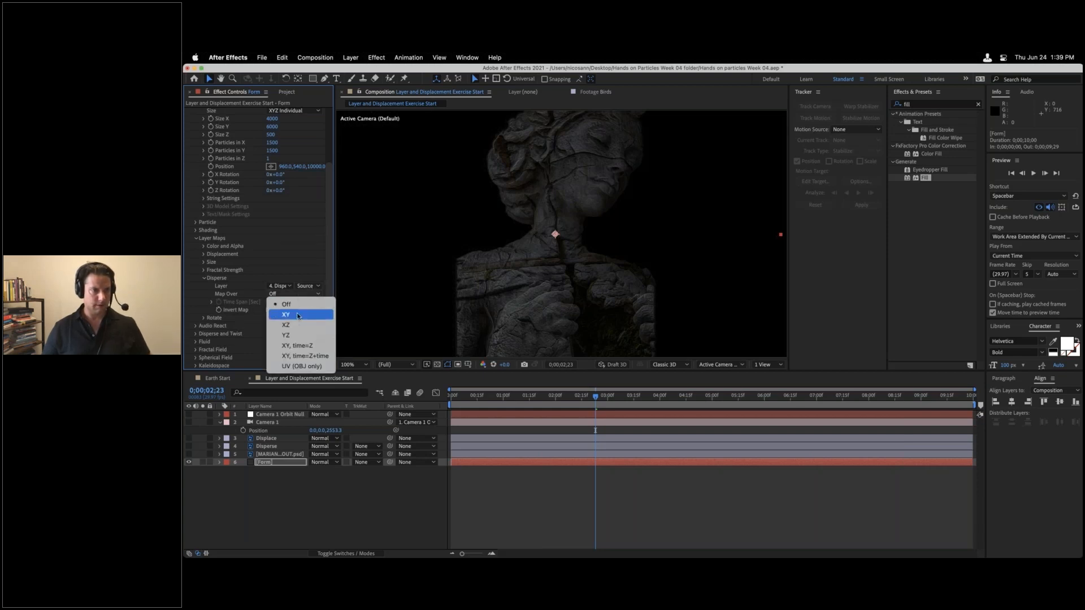
pyautogui.click(285, 315)
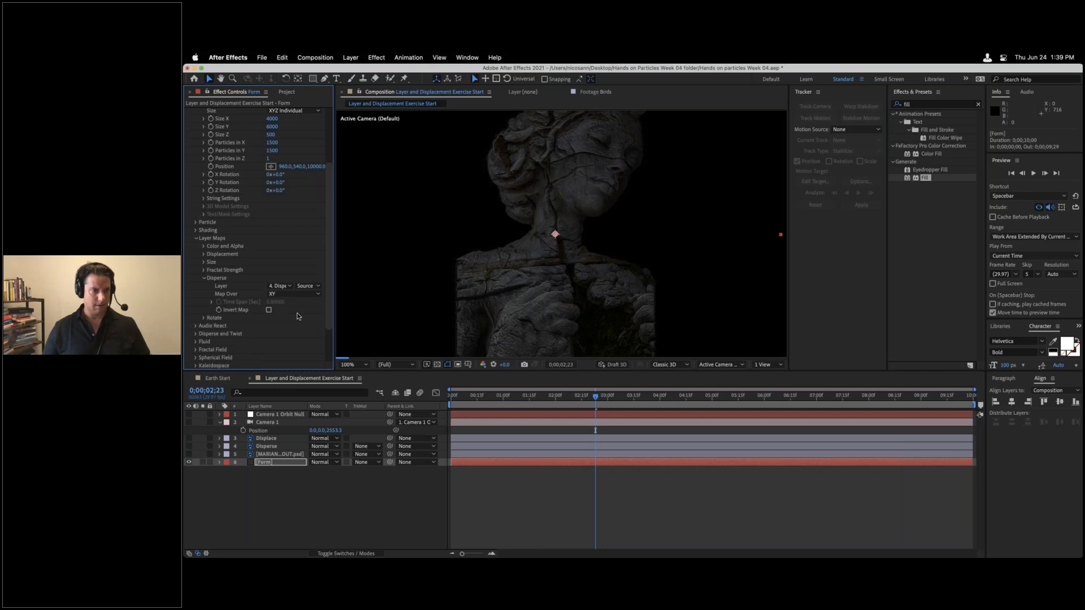
pyautogui.click(306, 285)
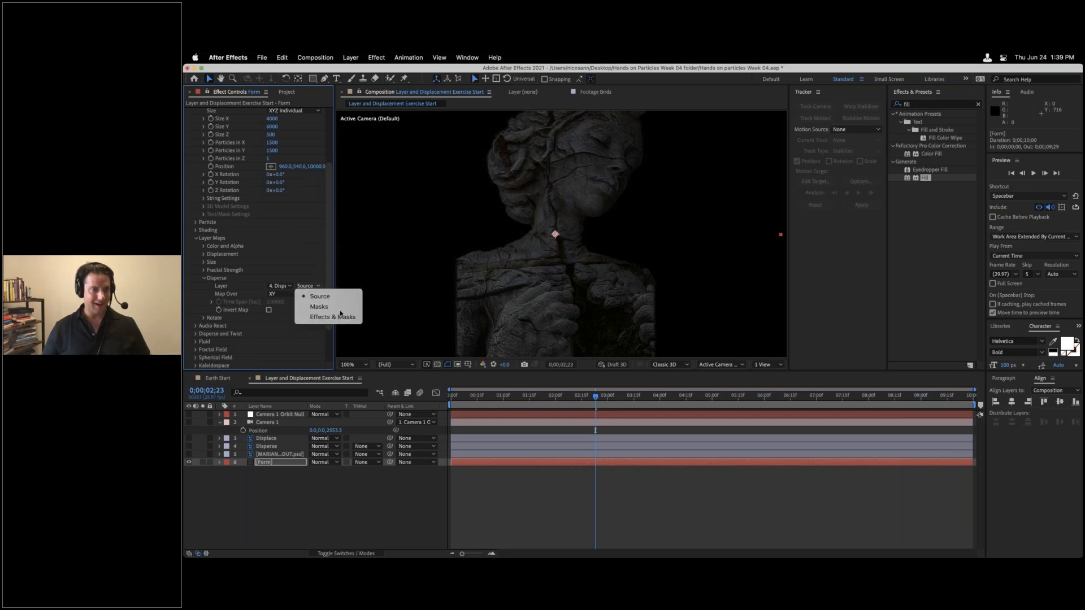
pyautogui.moveTo(333, 316)
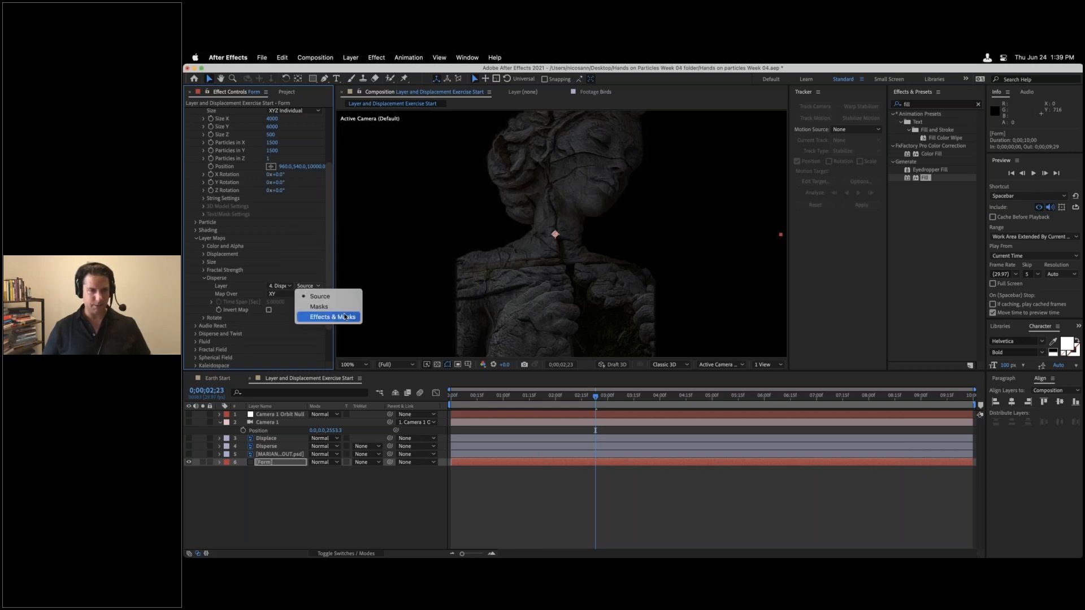
pyautogui.click(333, 317)
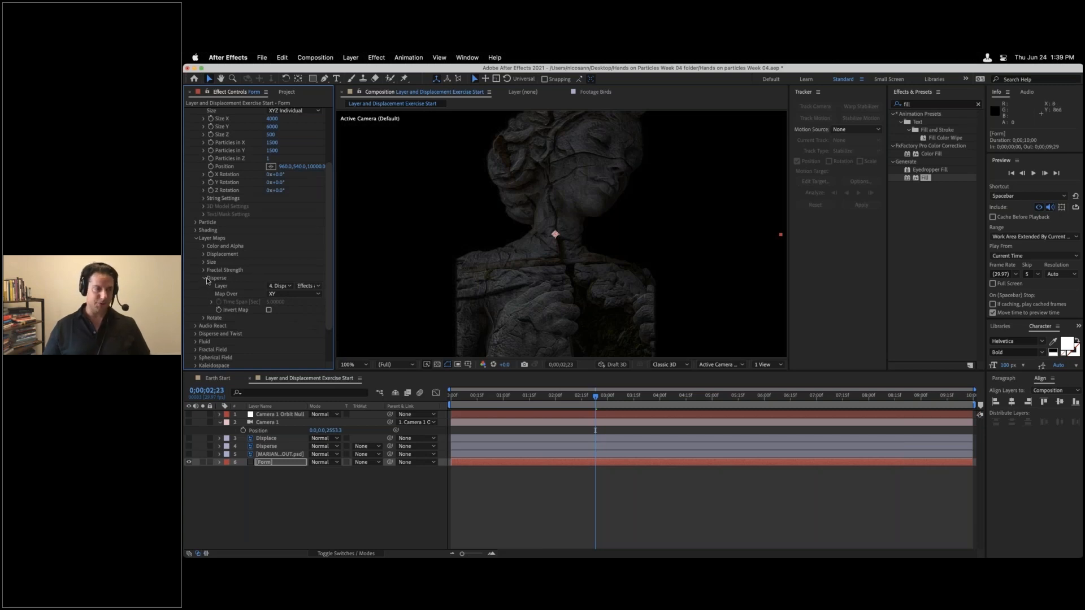
pyautogui.scroll(-3)
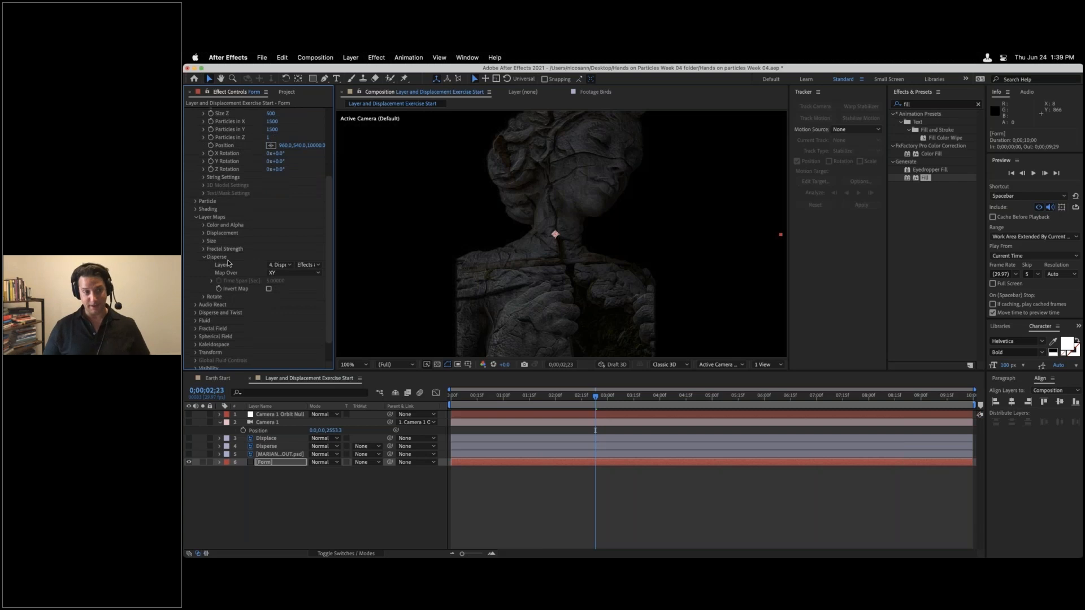
pyautogui.scroll(-3)
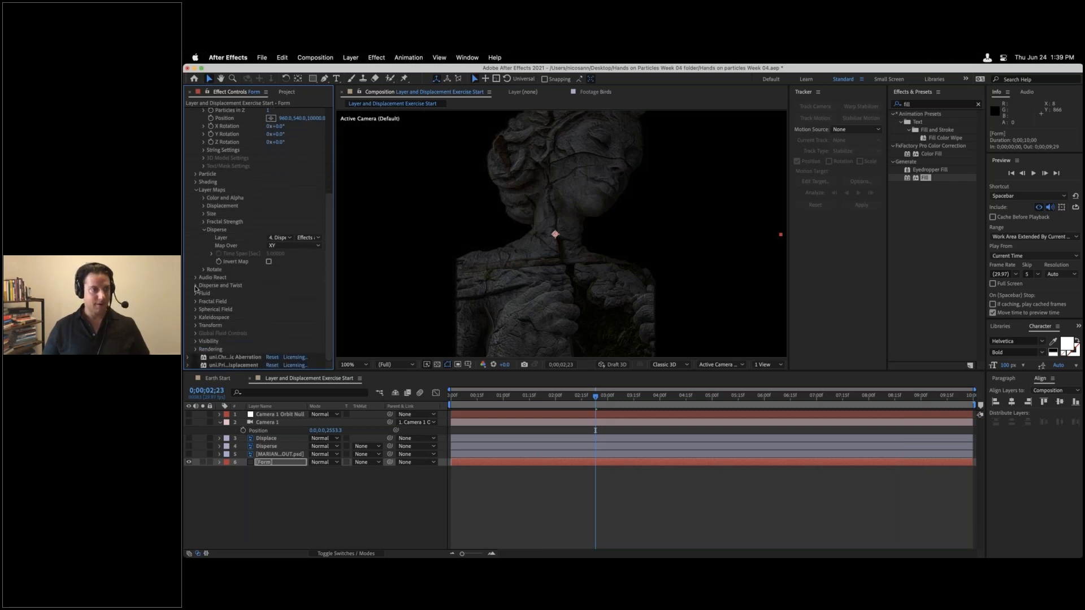
# Step: Expand Form's Disperse and Twist group to show the Disperse amount of 125
pyautogui.click(196, 285)
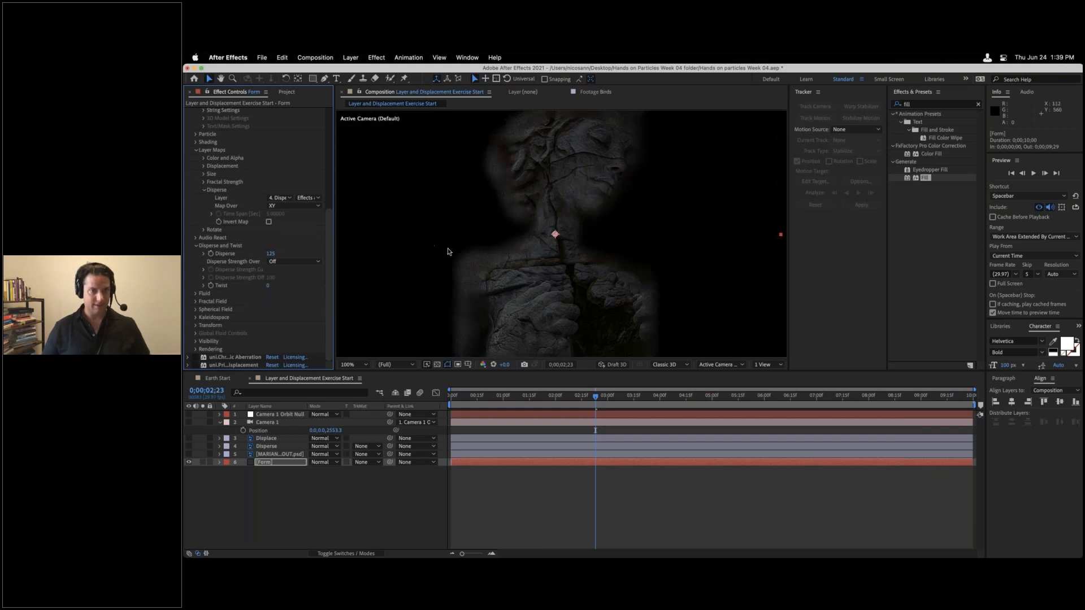
pyautogui.moveTo(521, 176)
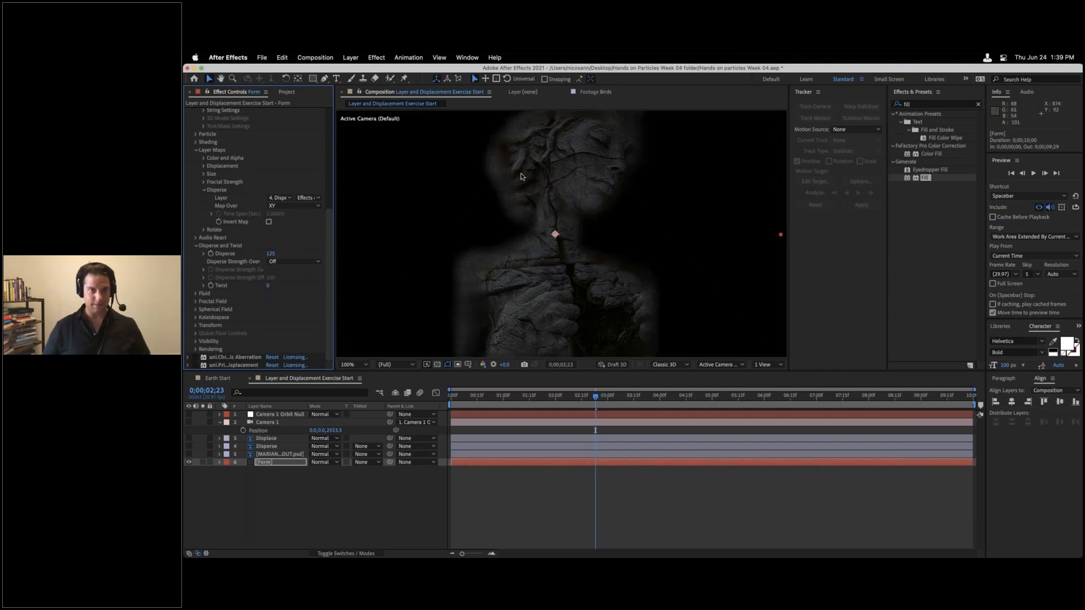
pyautogui.moveTo(647, 310)
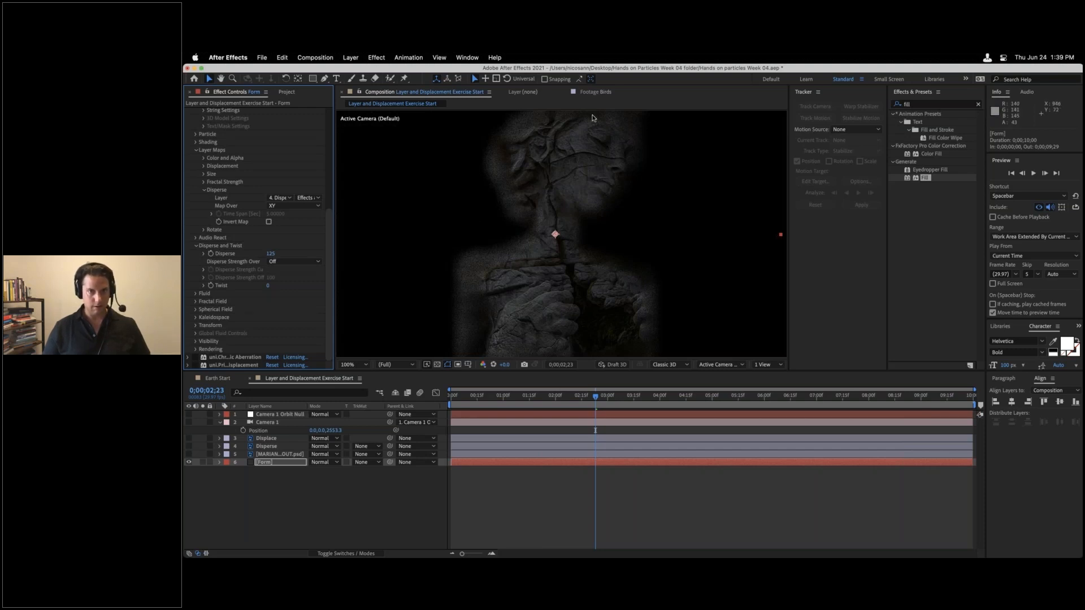
pyautogui.moveTo(530, 132)
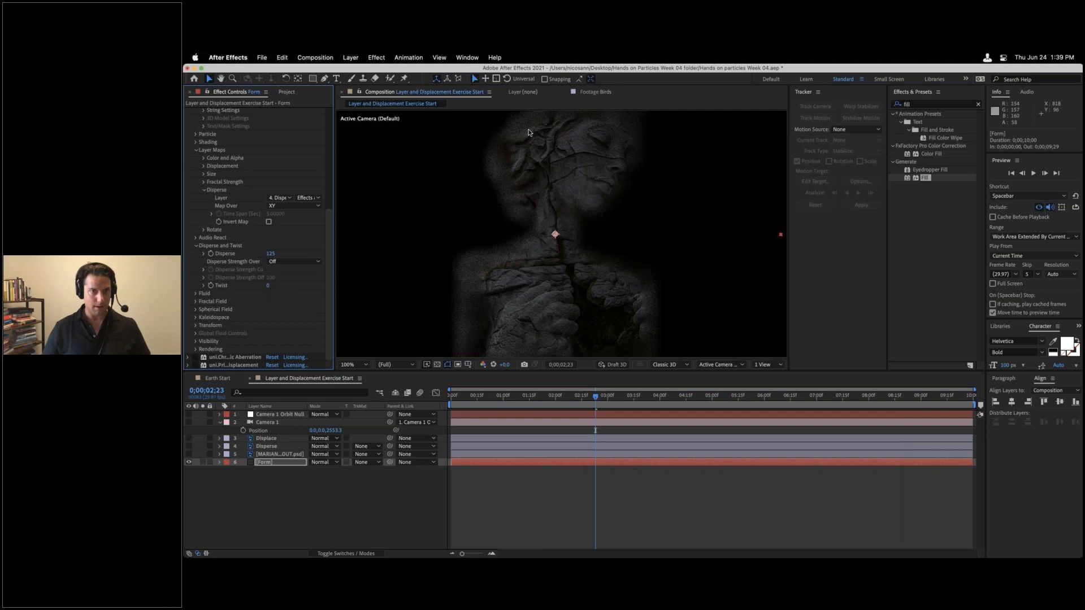
pyautogui.moveTo(480, 288)
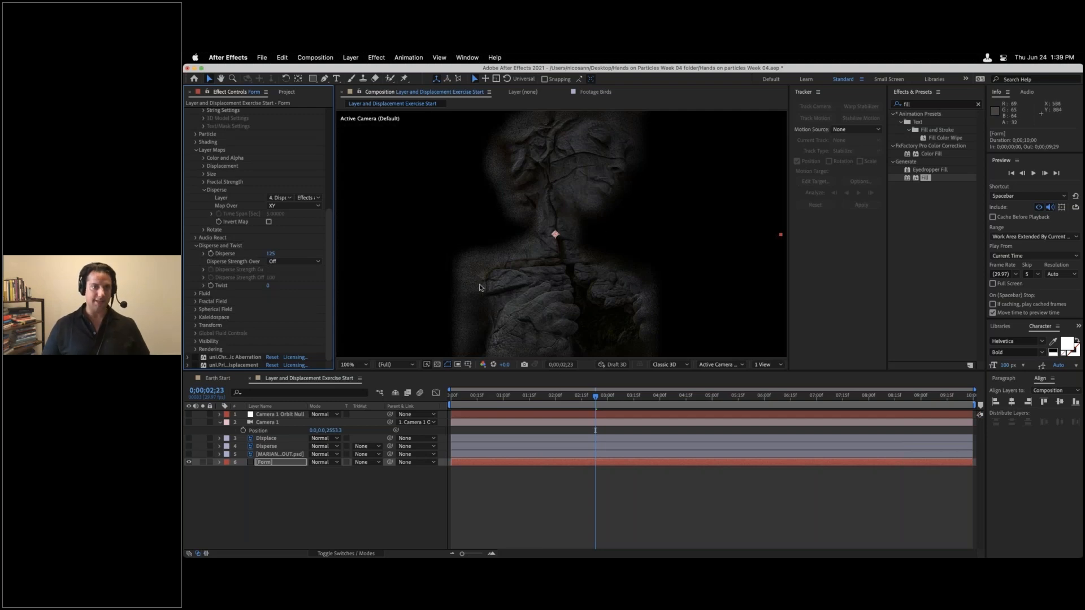